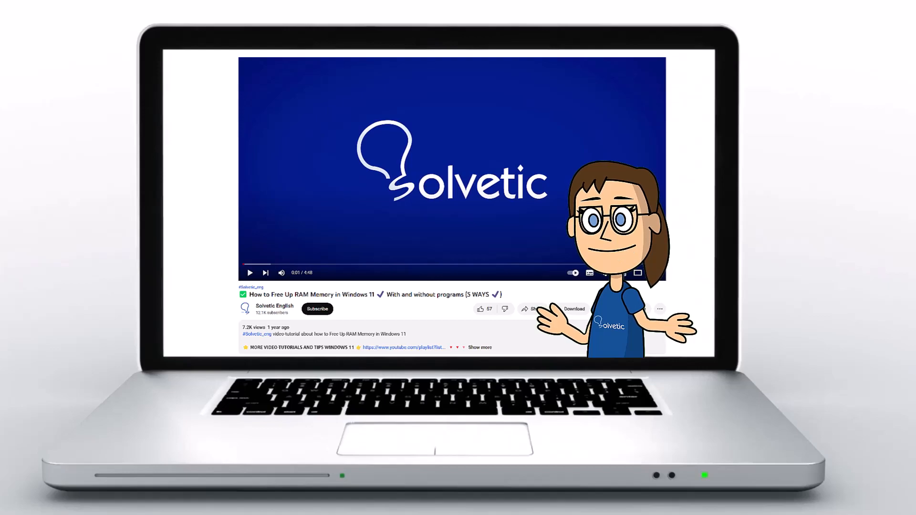
Search 'gped' from Start and launch the Edit group policy tool.
click(480, 348)
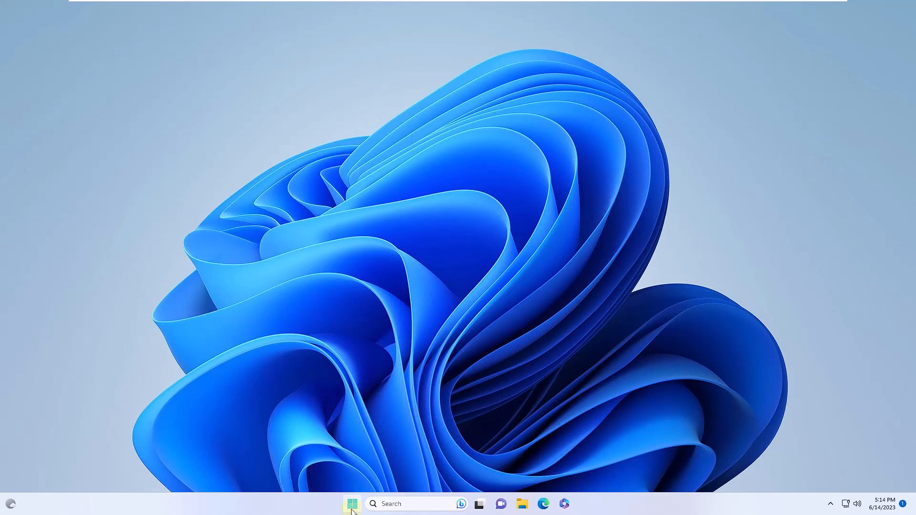
click(351, 504)
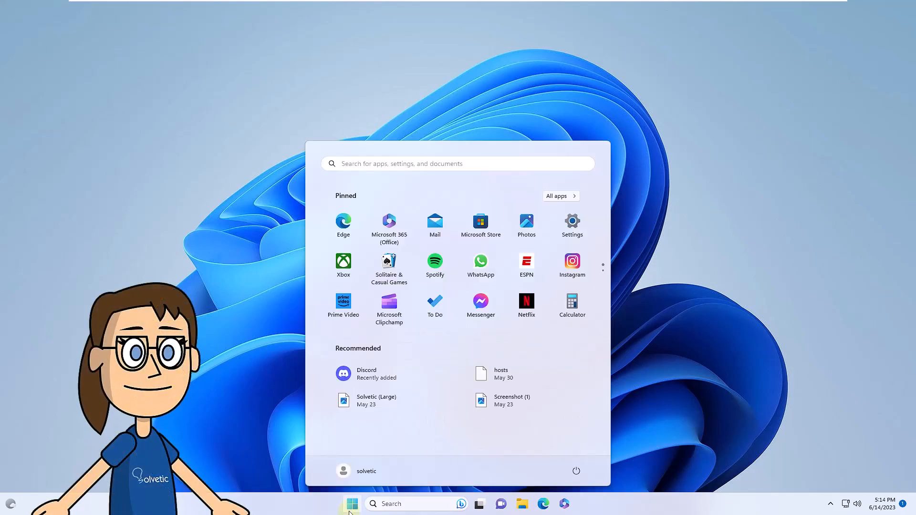
text(gpedit)
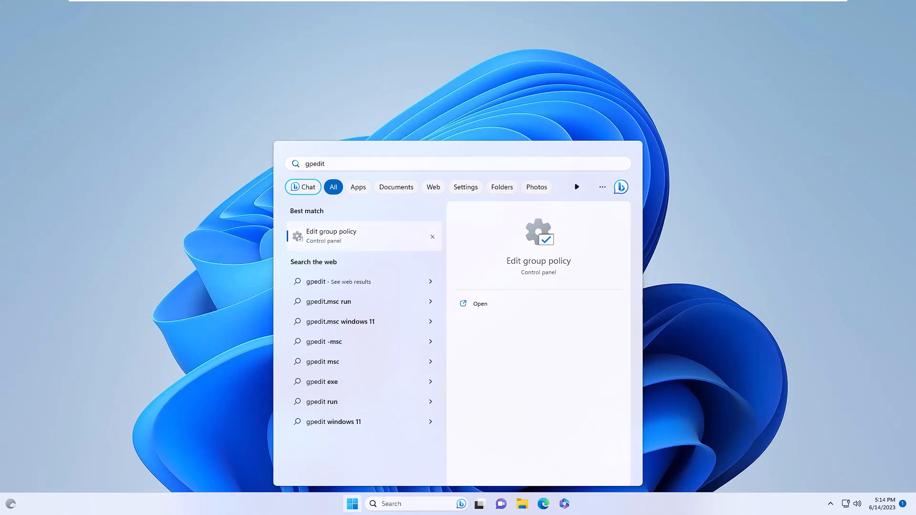
click(480, 303)
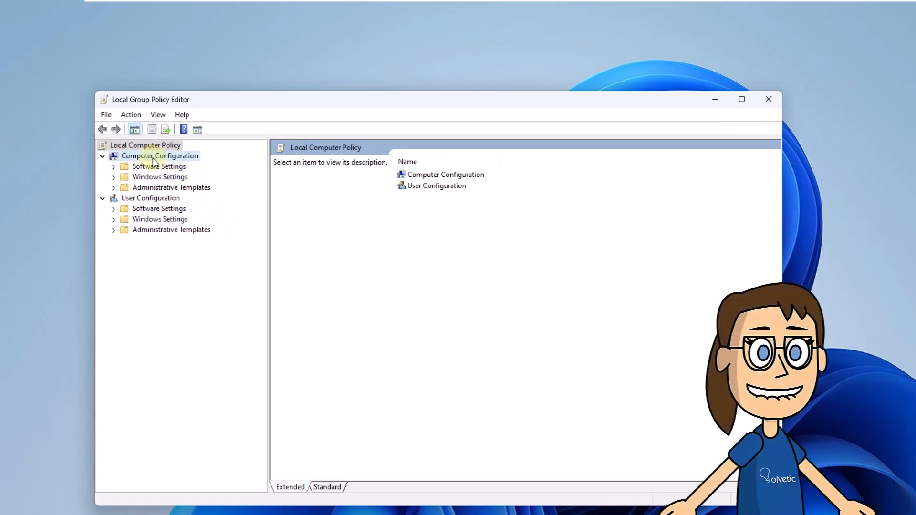
Expand Administrative Templates down to Windows Update and select Manage updates offered from Windows Update.
click(159, 156)
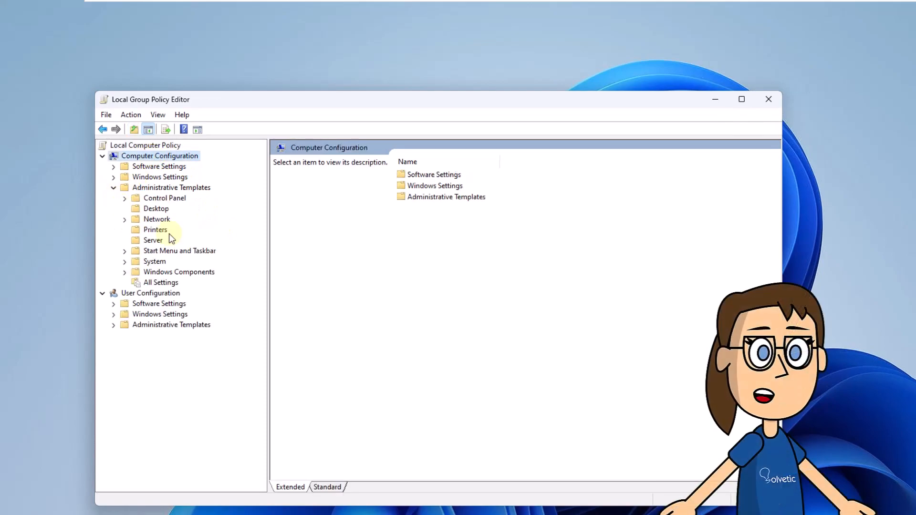
mouse_move(128, 276)
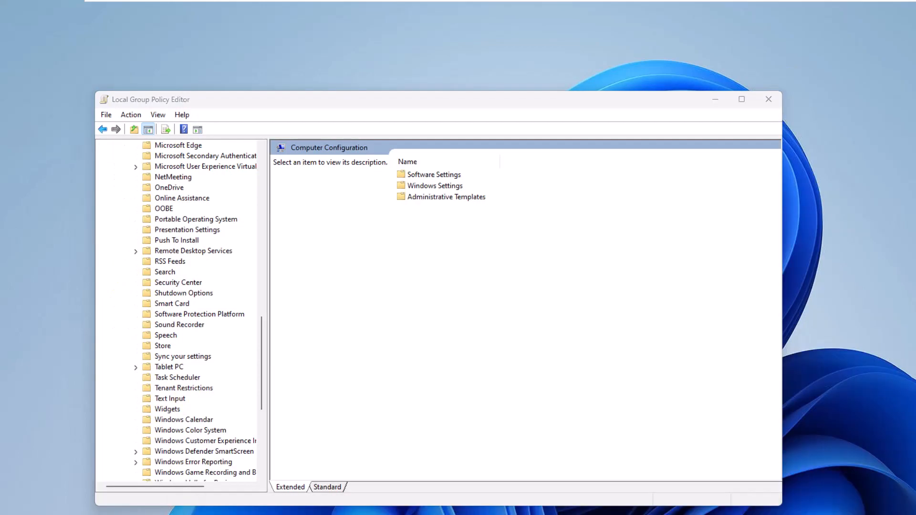
scroll(down, 3)
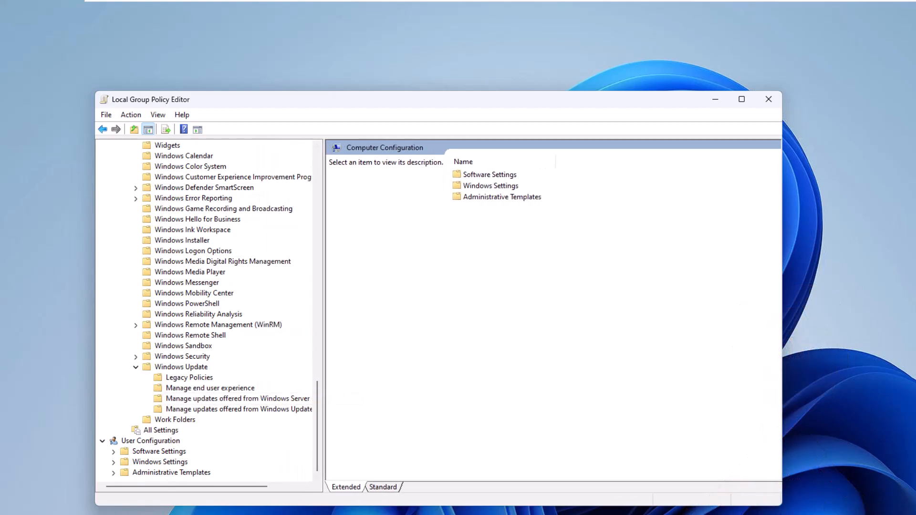
click(238, 410)
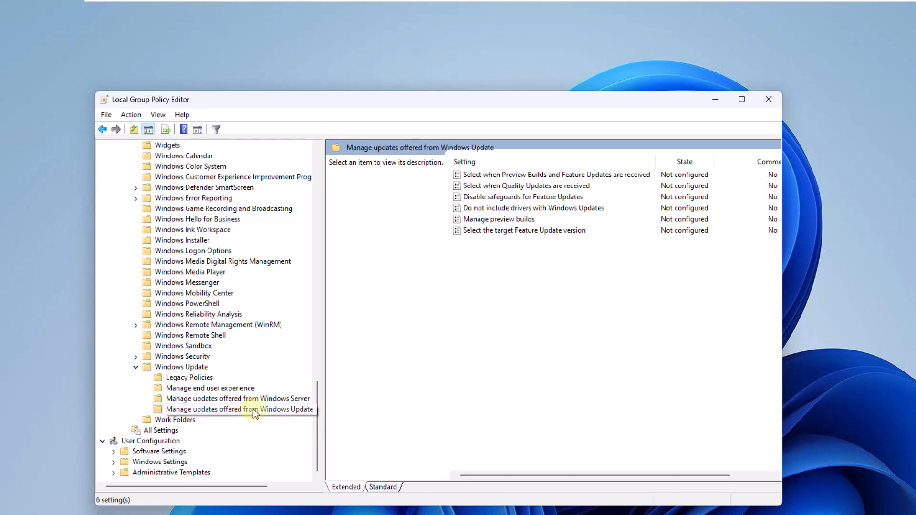
Open the 'Do not include drivers with Windows Updates' policy settings.
click(533, 208)
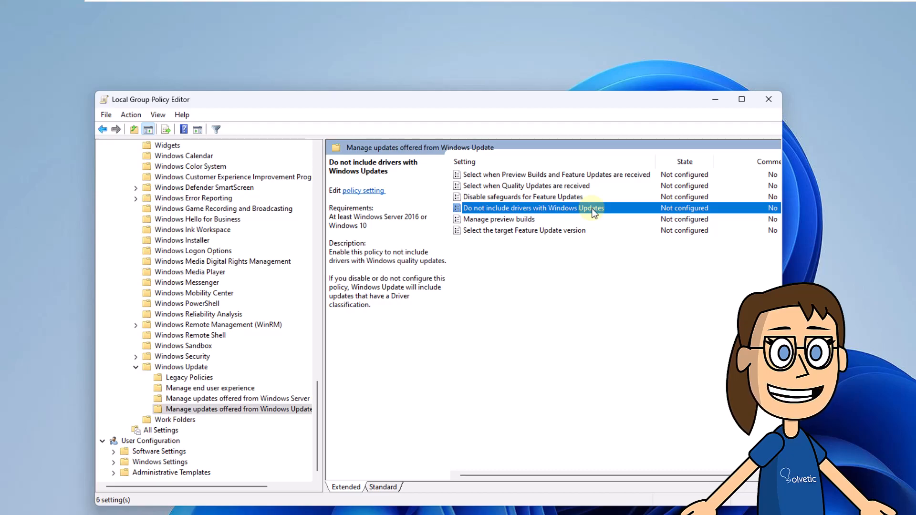
mouse_move(840, 422)
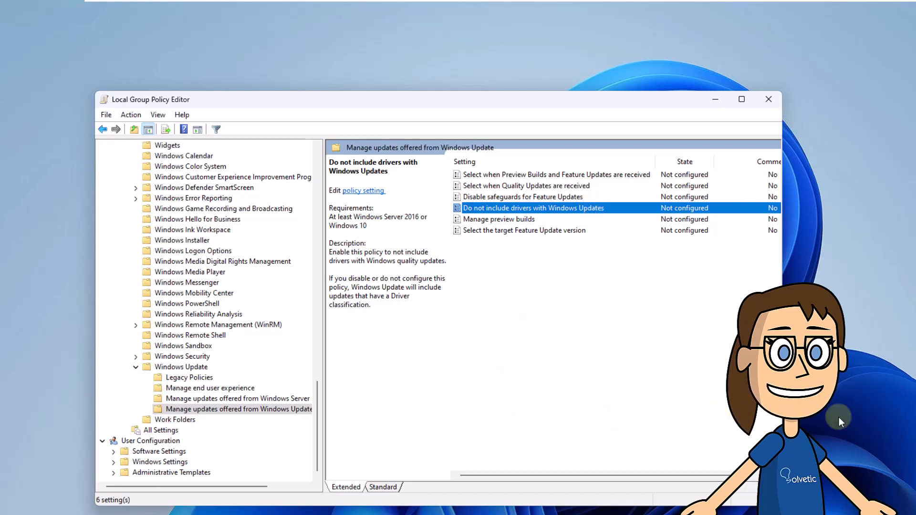
double_click(532, 207)
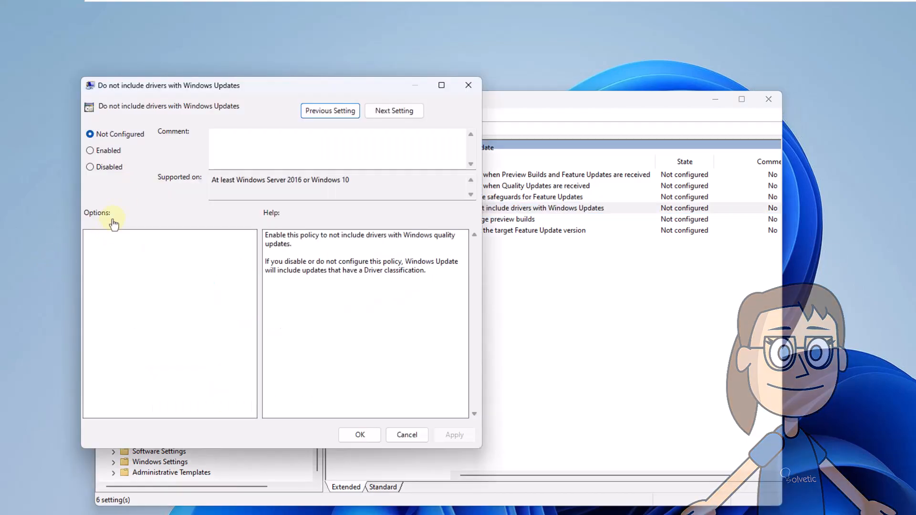
Set the driver policy to Enabled, apply it and close the dialog.
click(90, 150)
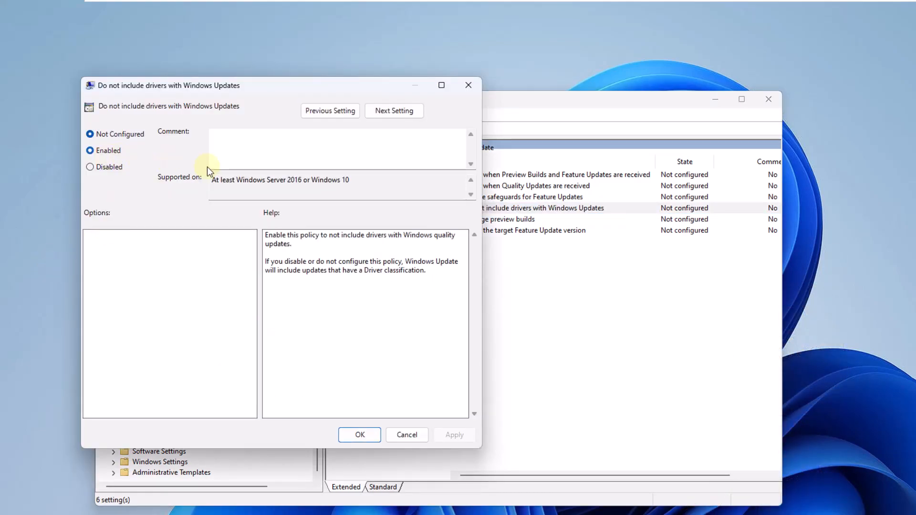
click(90, 150)
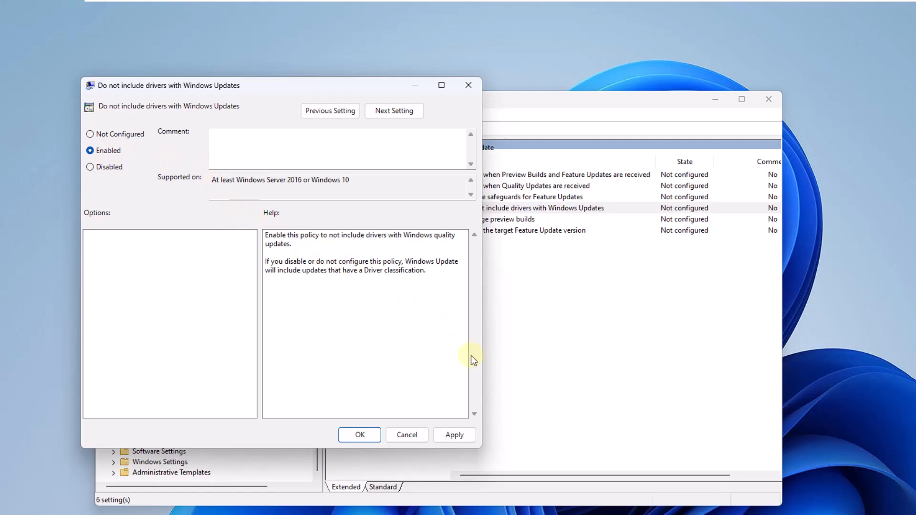
click(454, 435)
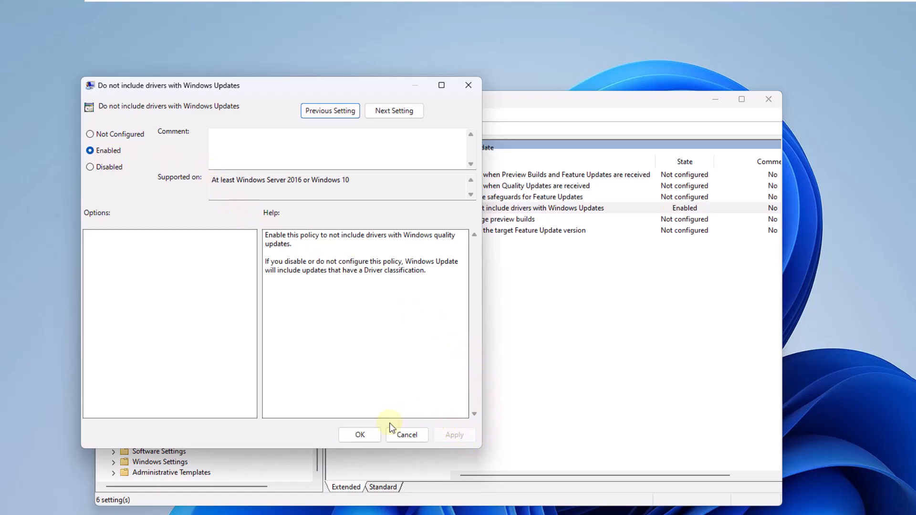
click(360, 435)
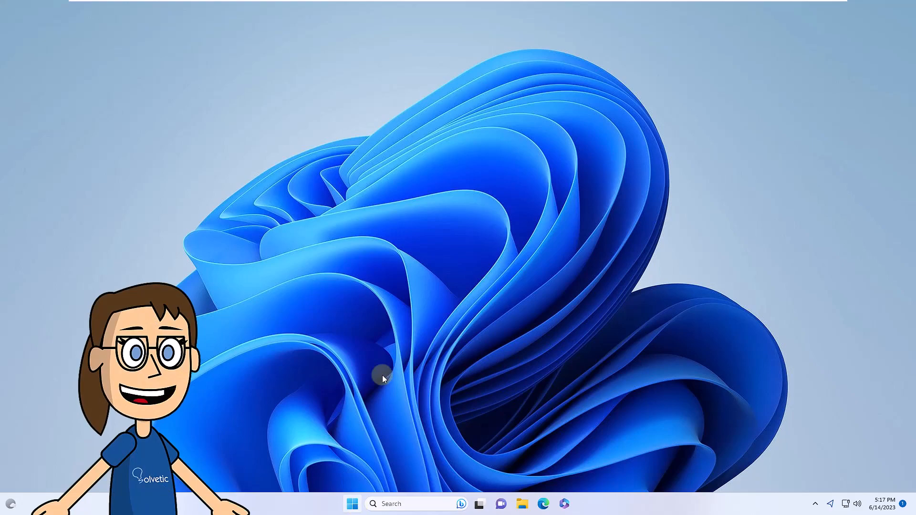
Bring up Settings at System > About showing device and Windows specifications.
click(353, 504)
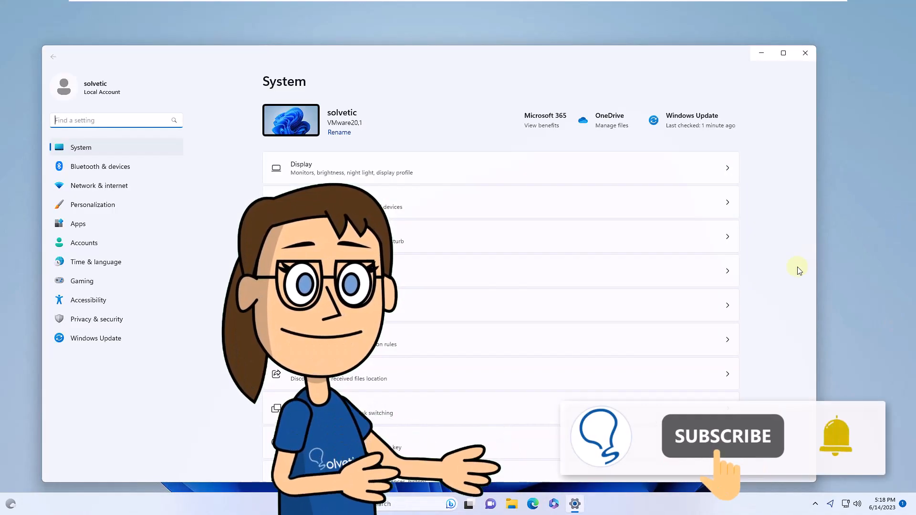
scroll(down, 3)
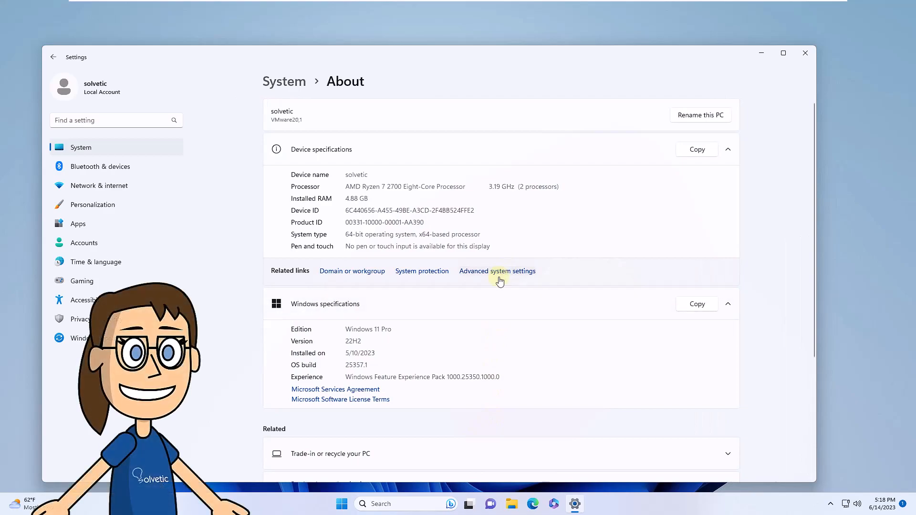
mouse_move(490, 275)
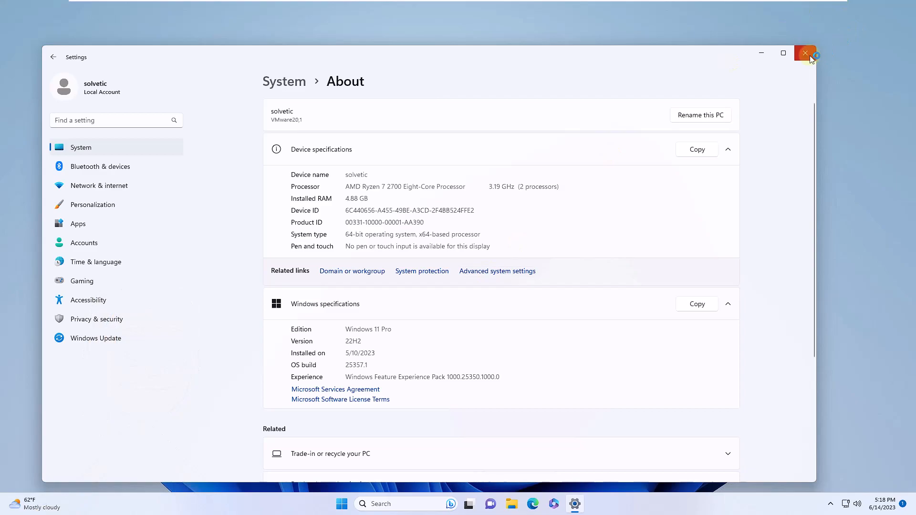
Close Settings and open Device Installation Settings from the Hardware tab.
click(496, 270)
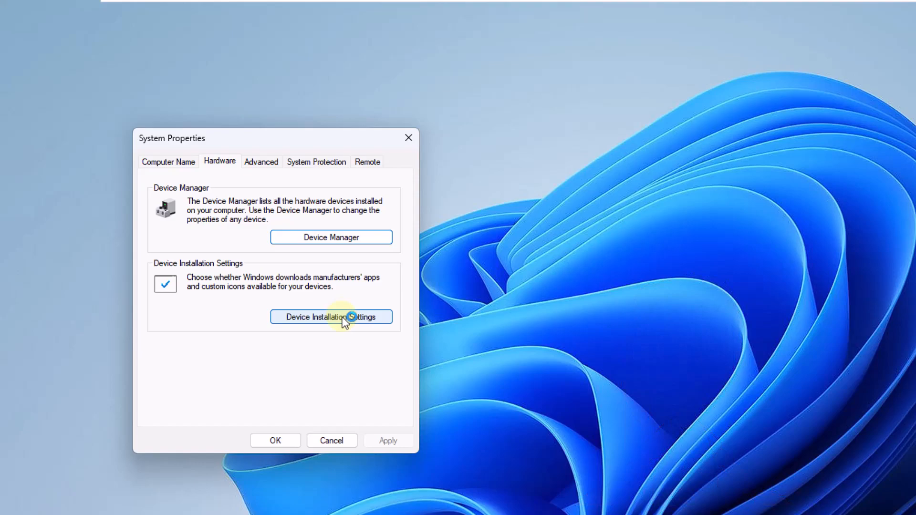
click(331, 316)
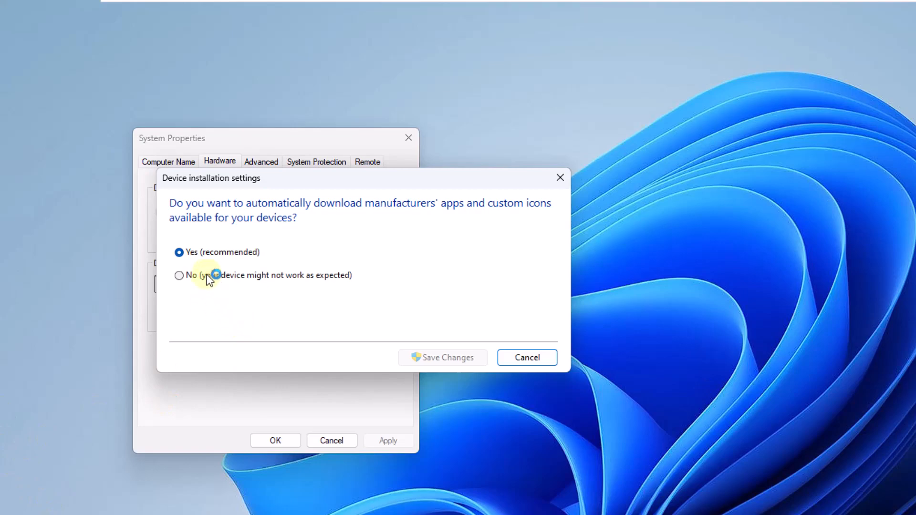
Set automatic download of manufacturers' apps to No, save changes and close System Properties.
click(179, 275)
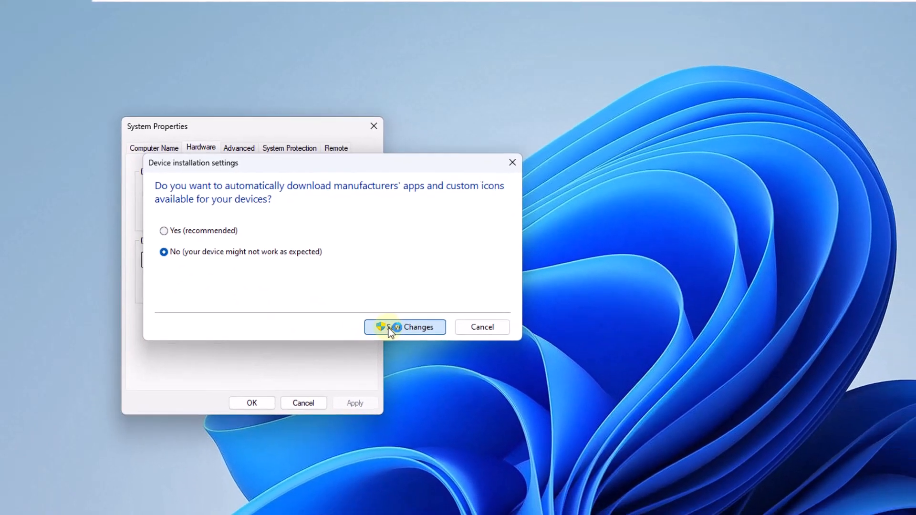
click(405, 327)
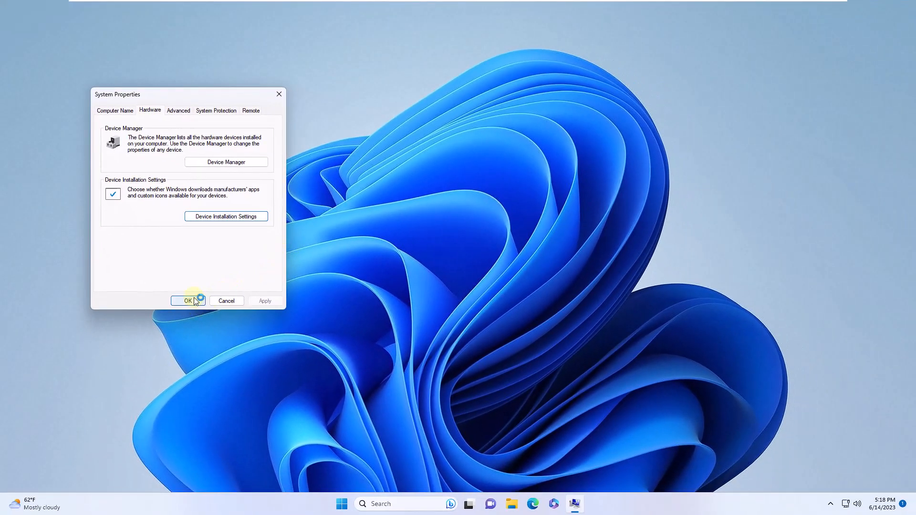
click(188, 301)
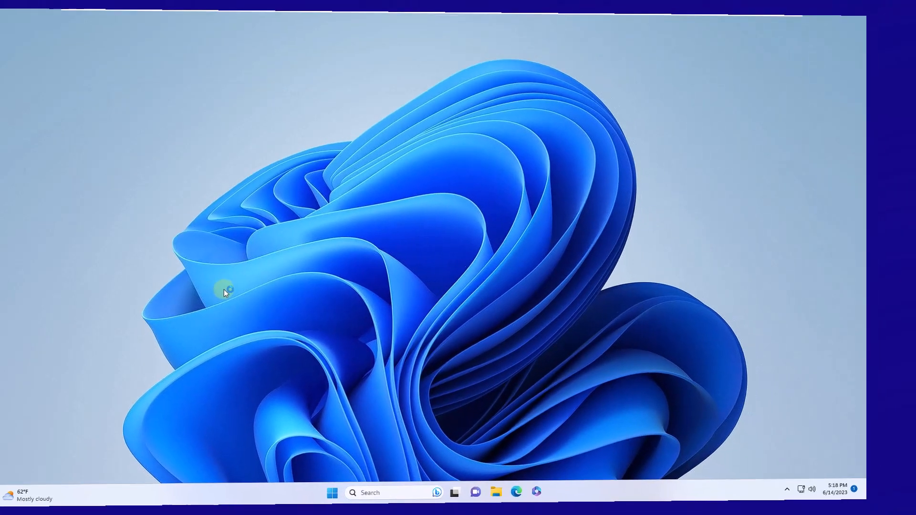